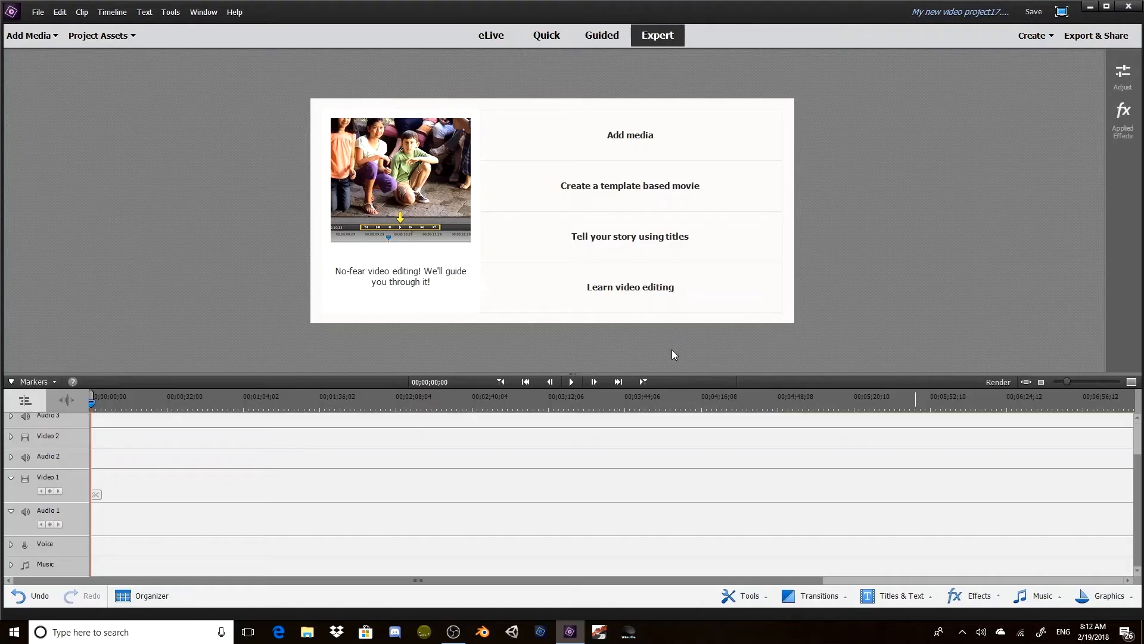
{"action": "mouse_move", "coordinate": [479, 368]}
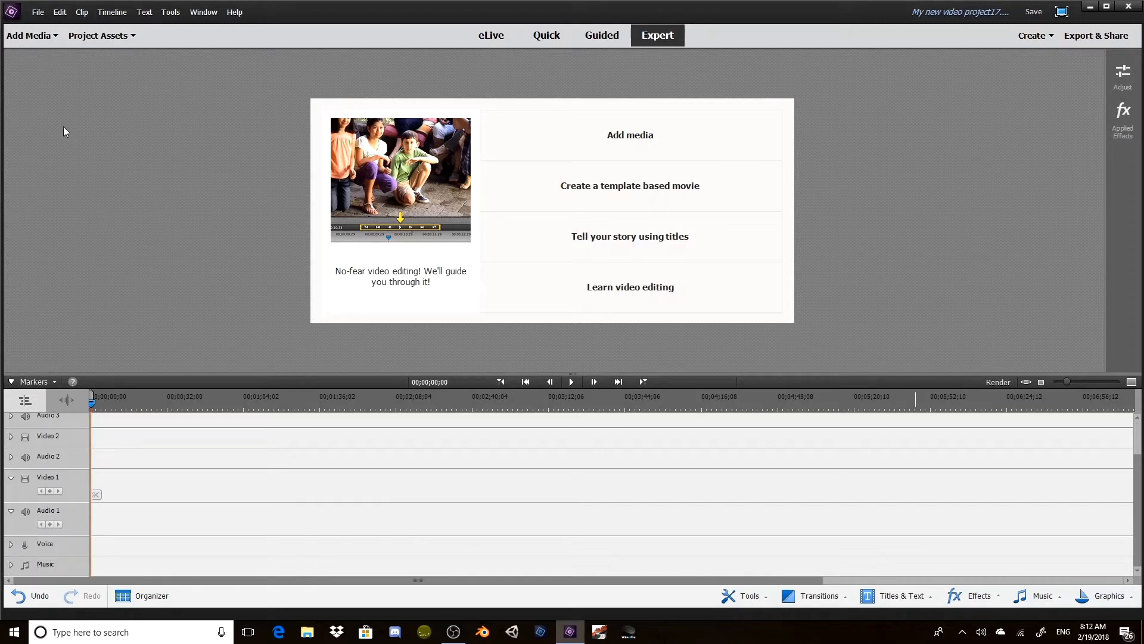
Step: Import the Polygon image into the project media
{"action": "left_click", "coordinate": [29, 35]}
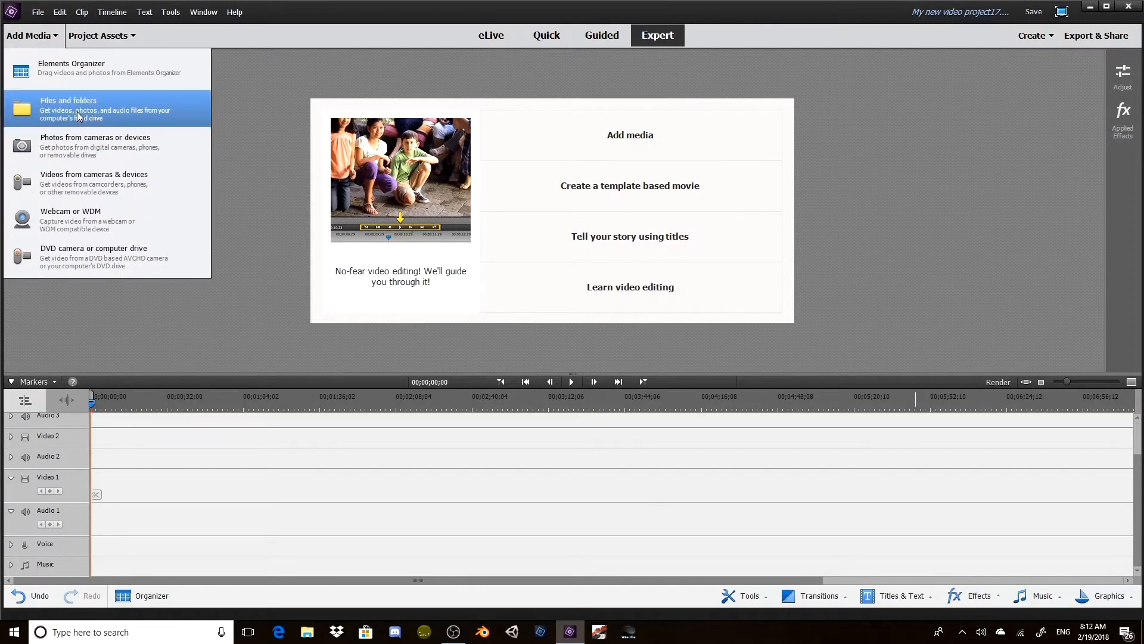
{"action": "left_click", "coordinate": [68, 108]}
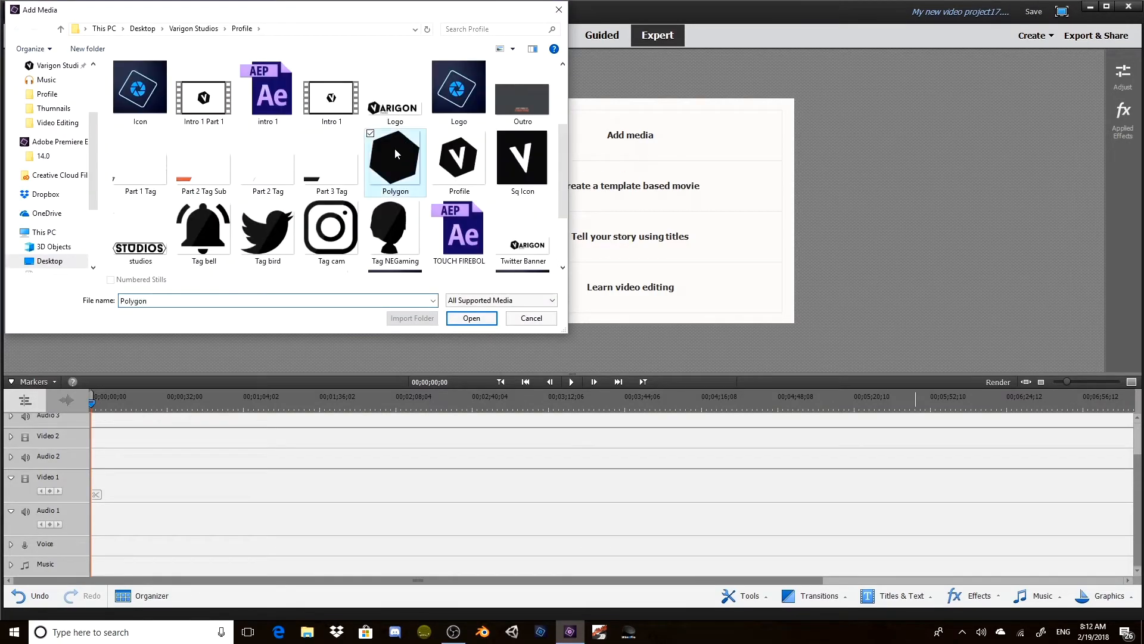
{"action": "left_click", "coordinate": [471, 318]}
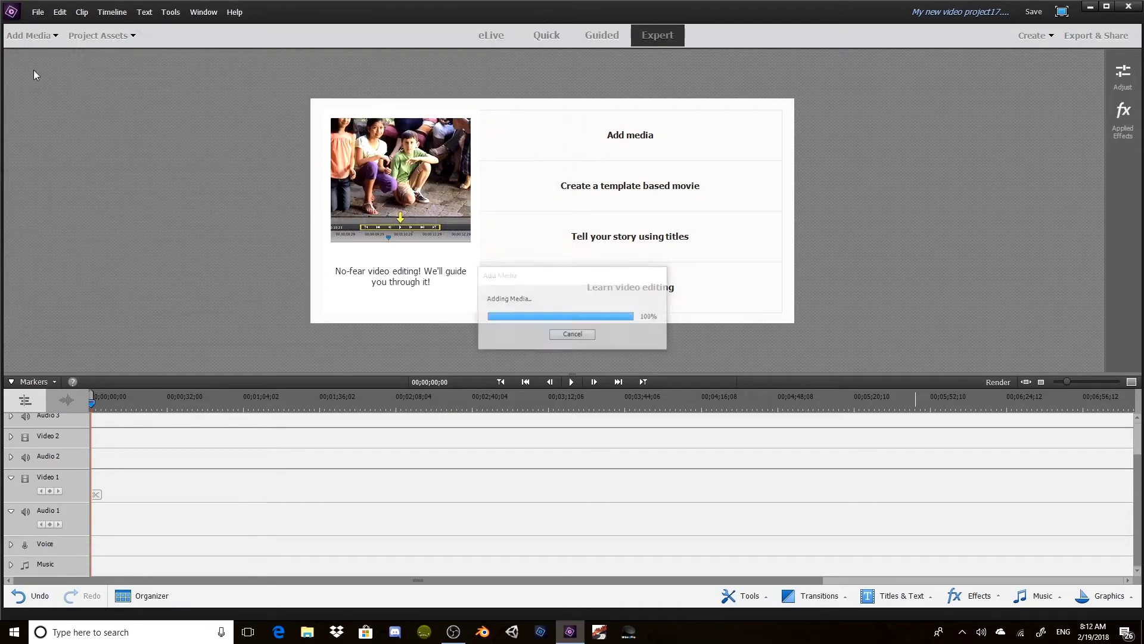
Step: Import the Editing Promo3 screenshot from Video Editing > Screenshots
{"action": "left_click", "coordinate": [33, 36]}
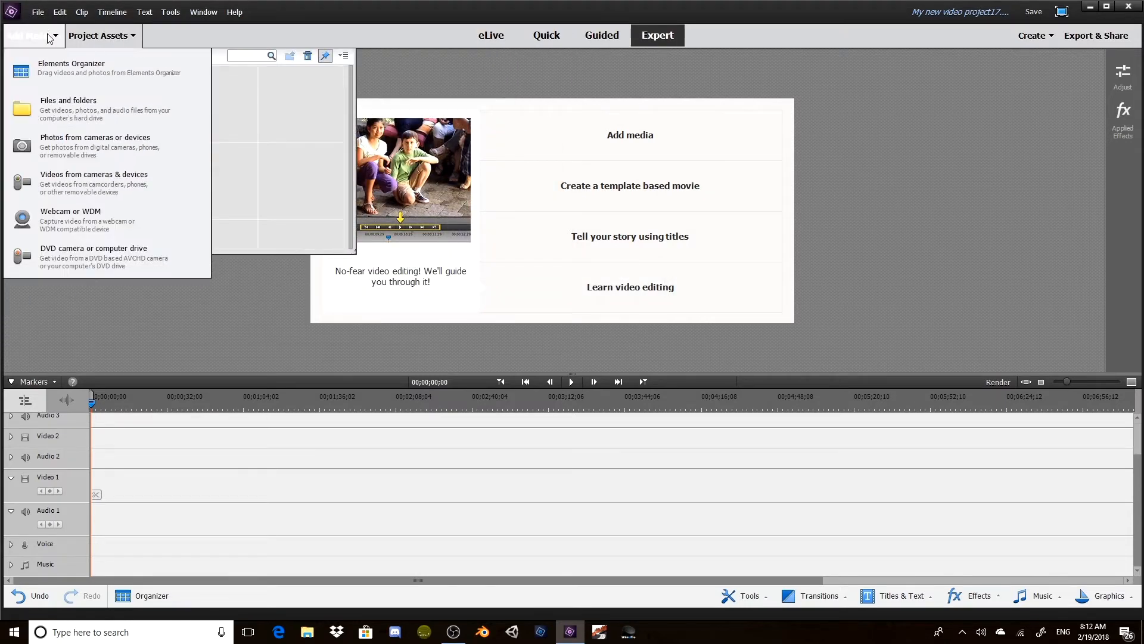
{"action": "left_click", "coordinate": [68, 105]}
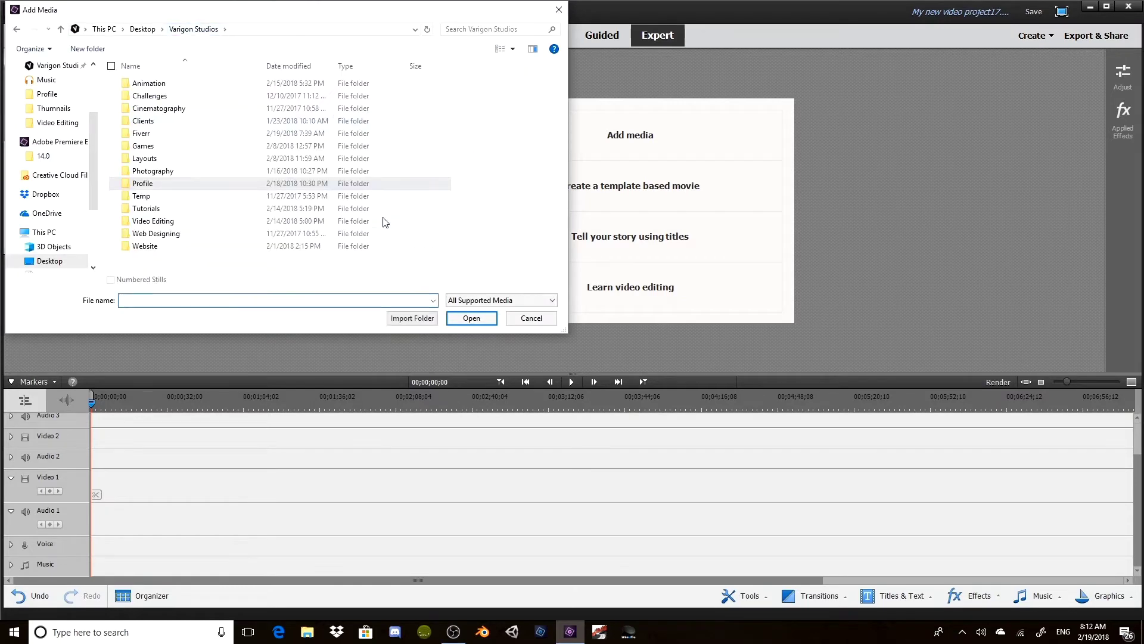
{"action": "double_click", "coordinate": [154, 220]}
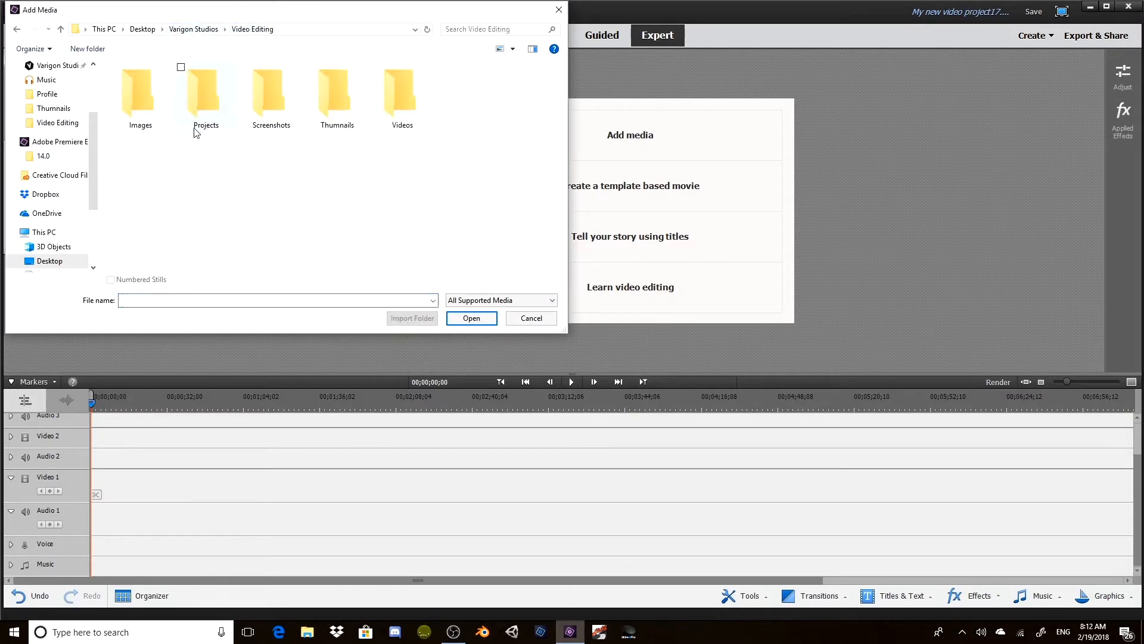
{"action": "left_click", "coordinate": [271, 92]}
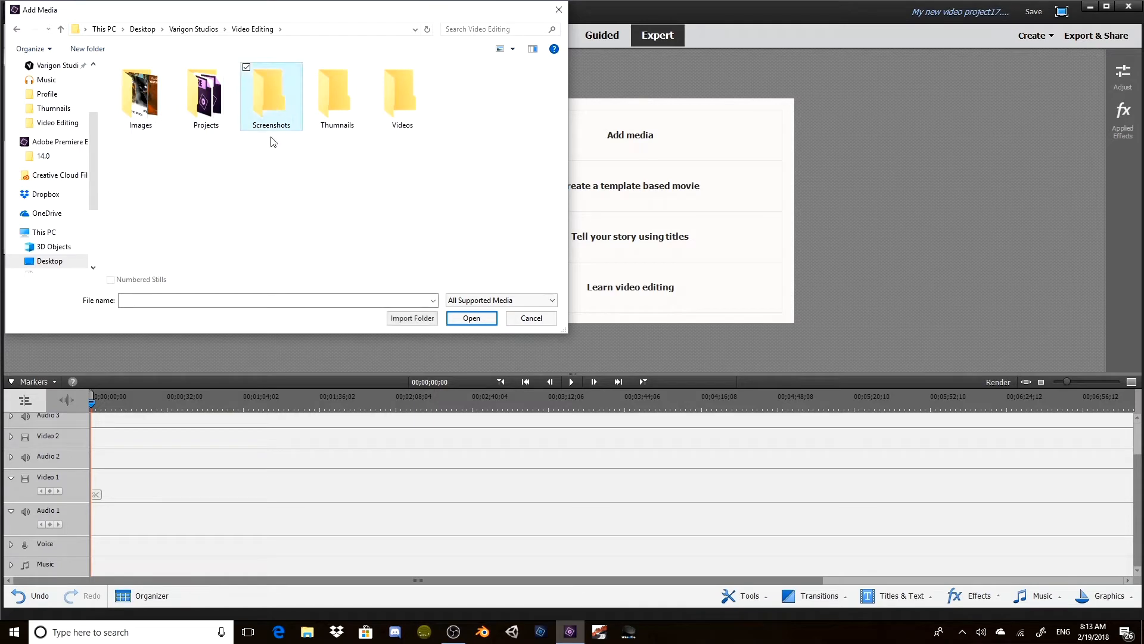
{"action": "double_click", "coordinate": [271, 95]}
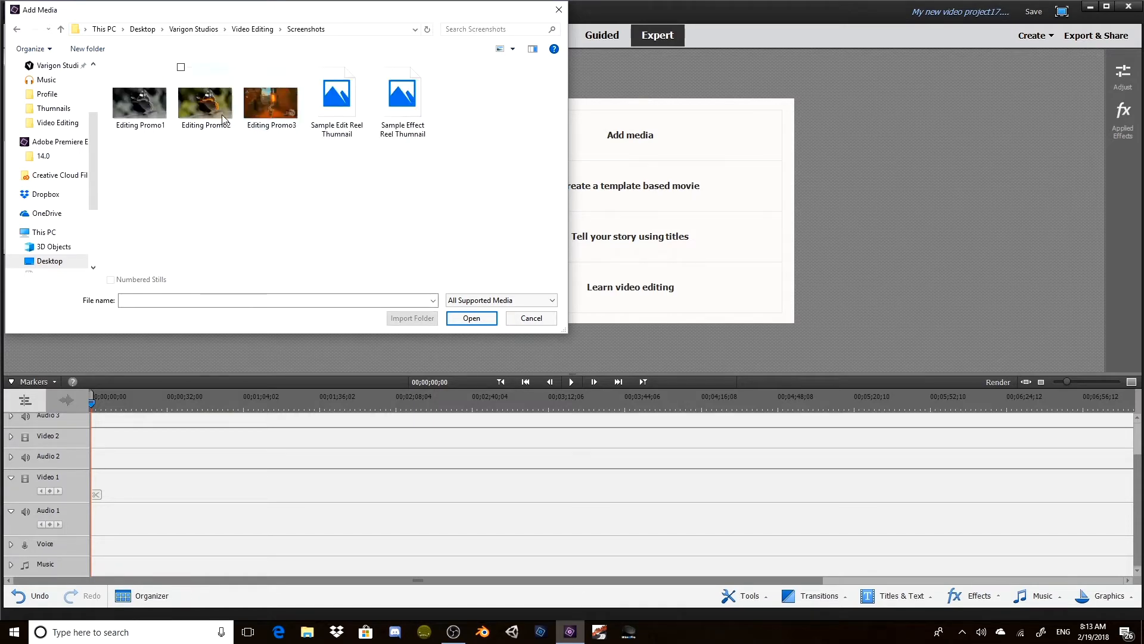
{"action": "left_click", "coordinate": [472, 318]}
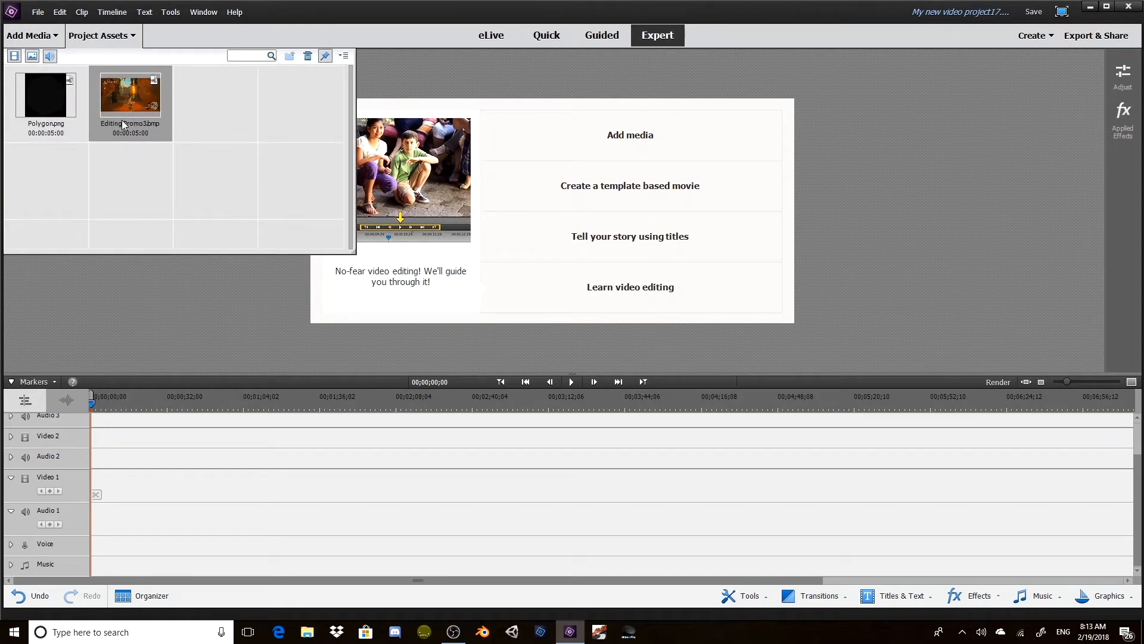
Step: Layer Polygon on Video 2 over Editing Promo3 on Video 1, with the hexagon centred in frame
{"action": "left_click_drag", "start_coordinate": [130, 98], "coordinate": [97, 485]}
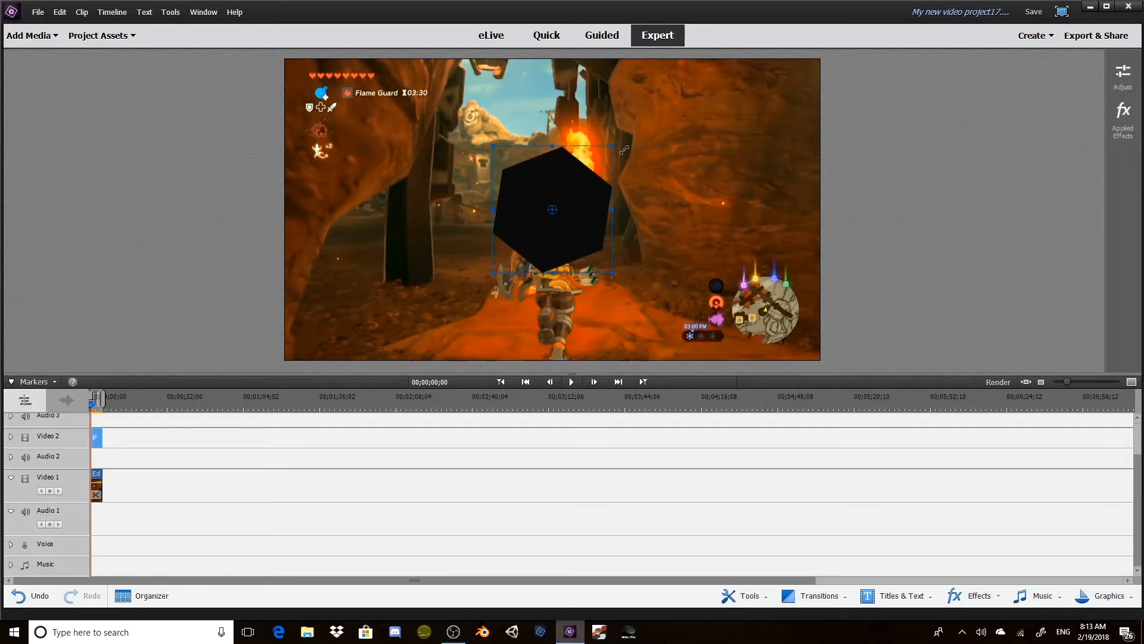
{"action": "left_click_drag", "start_coordinate": [552, 209], "coordinate": [443, 239]}
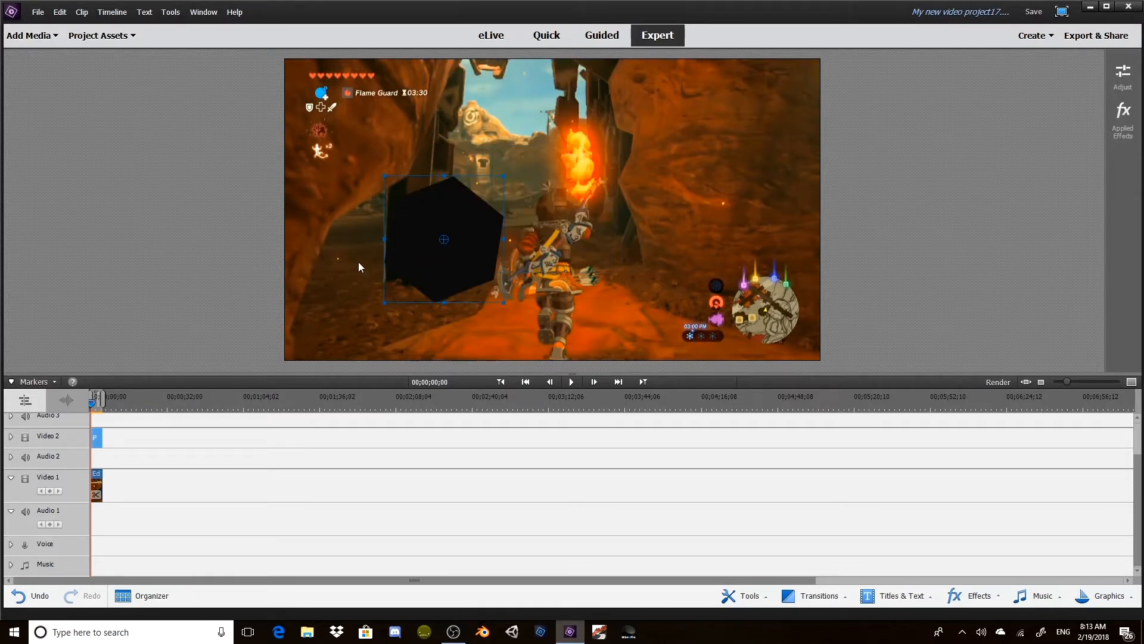
{"action": "left_click_drag", "start_coordinate": [443, 240], "coordinate": [360, 237]}
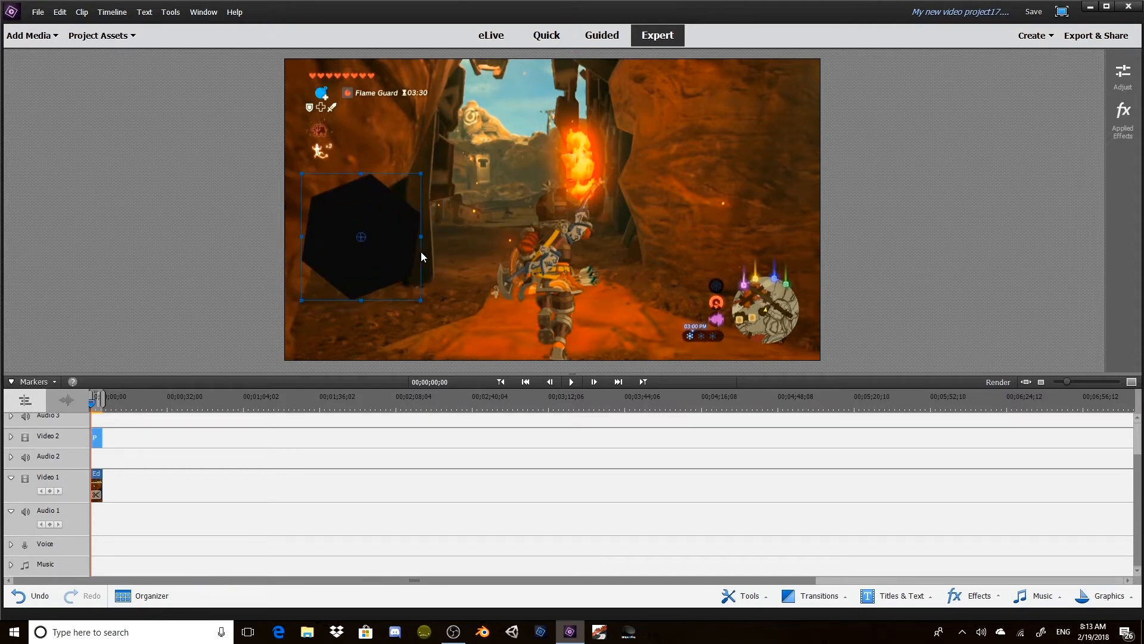
{"action": "left_click_drag", "start_coordinate": [360, 237], "coordinate": [562, 238]}
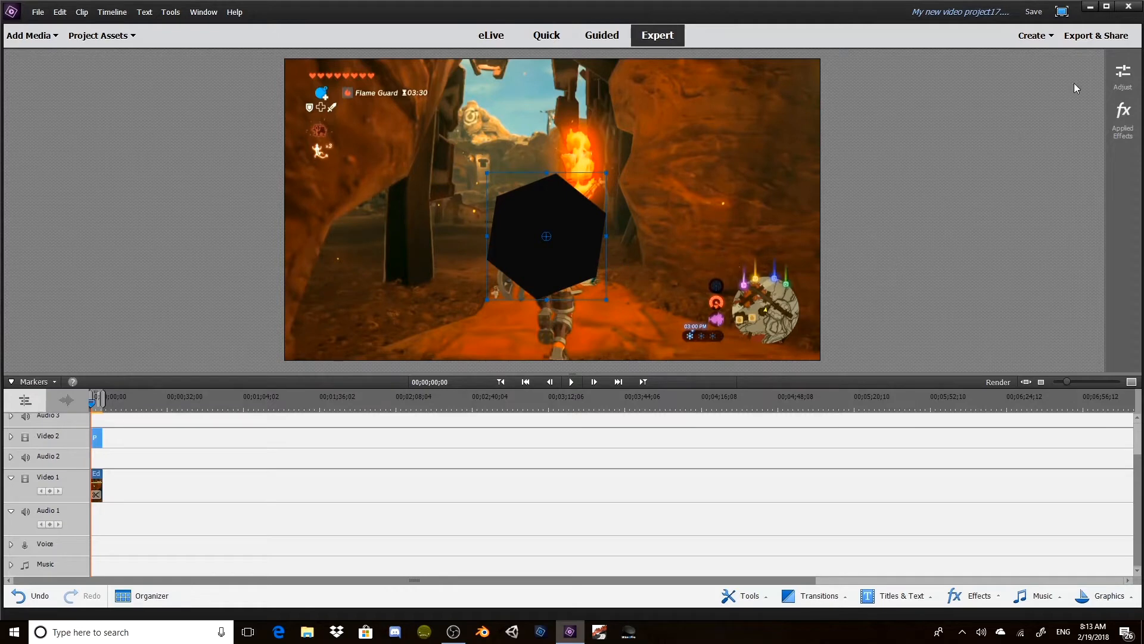
{"action": "left_click", "coordinate": [95, 437]}
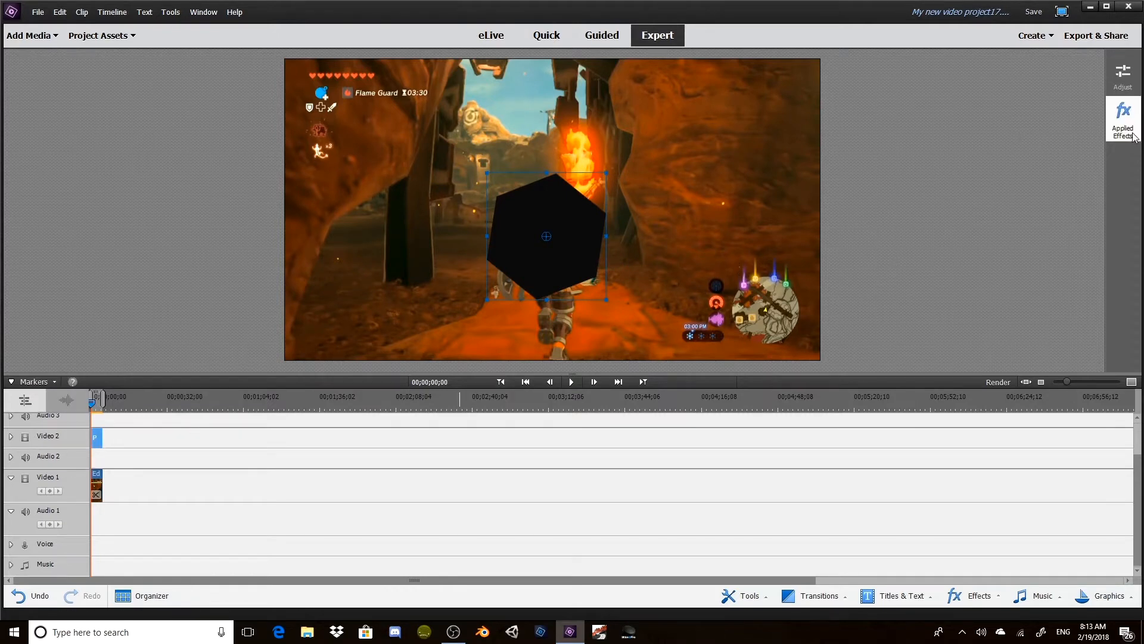
Step: Set the polygon's Motion position to 950, 650 and scale to 40
{"action": "left_click", "coordinate": [1124, 118]}
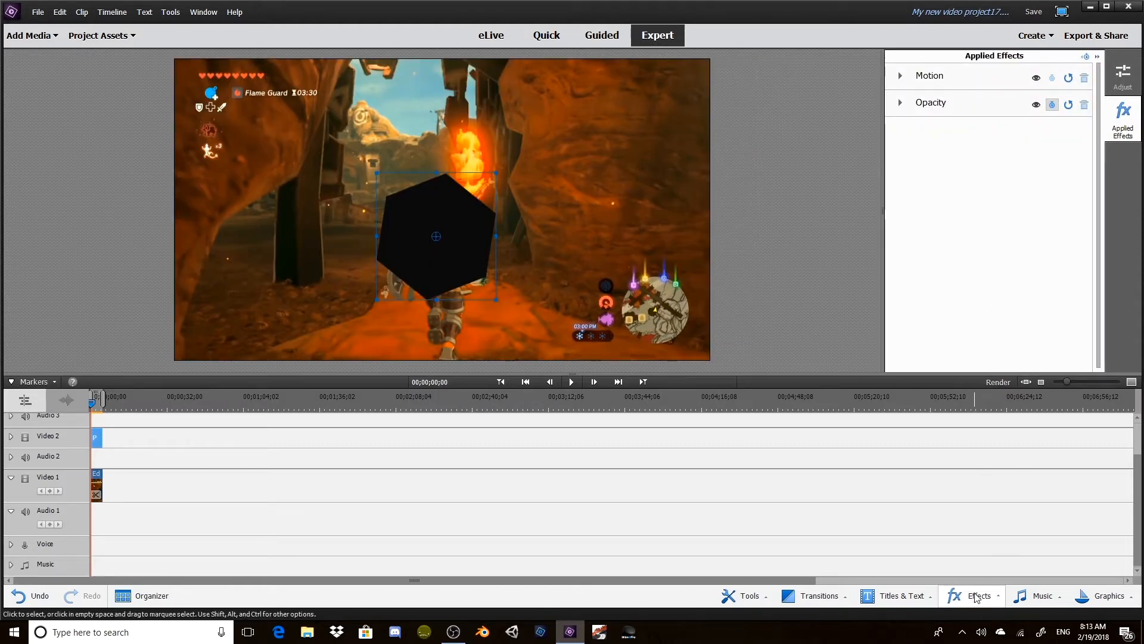
{"action": "left_click", "coordinate": [979, 596]}
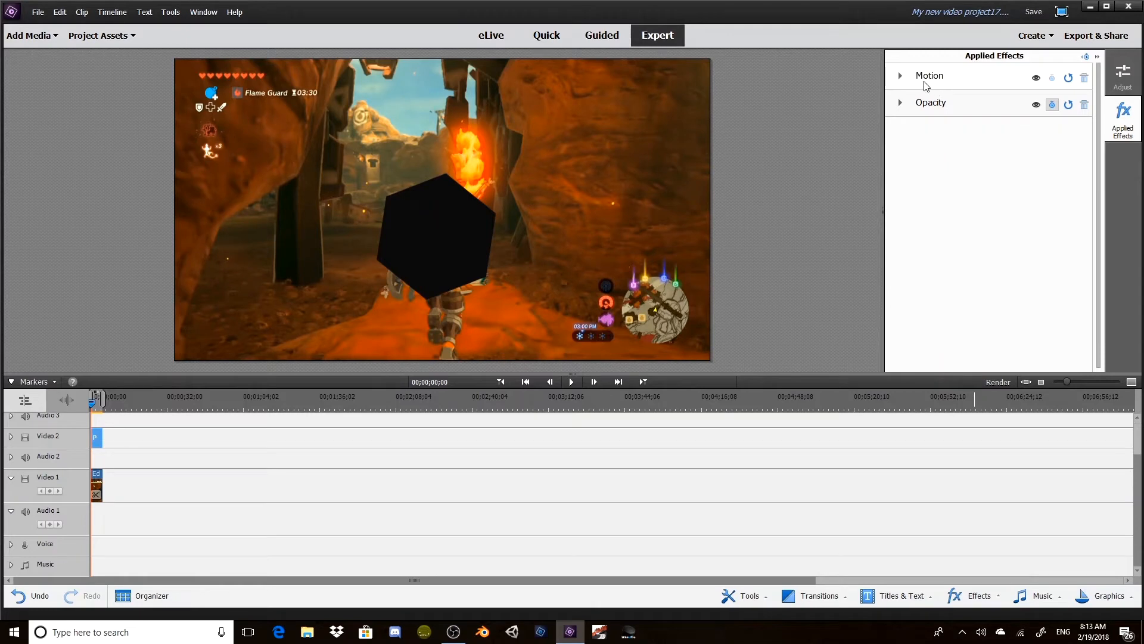
{"action": "left_click", "coordinate": [899, 76]}
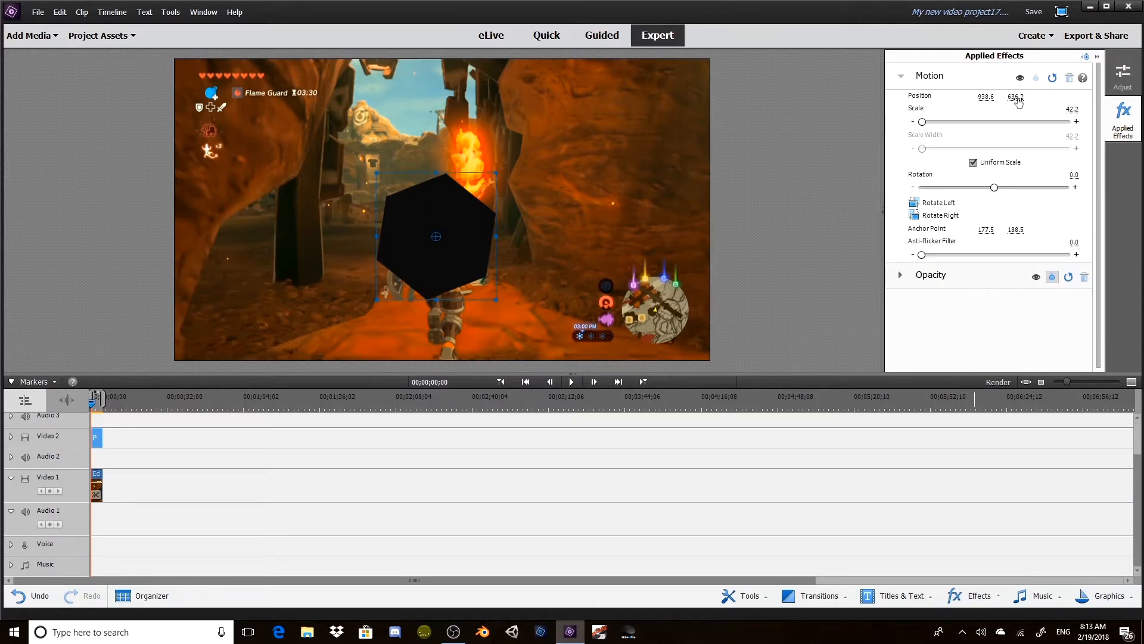
{"action": "left_click", "coordinate": [985, 96]}
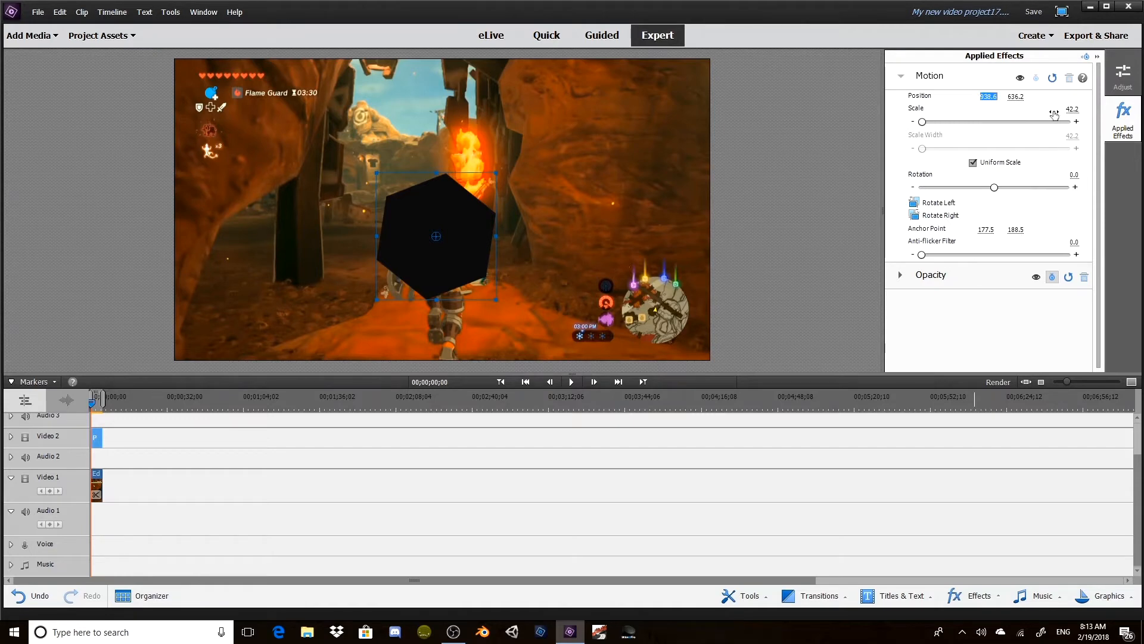
{"action": "left_click_drag", "start_coordinate": [435, 236], "coordinate": [440, 240]}
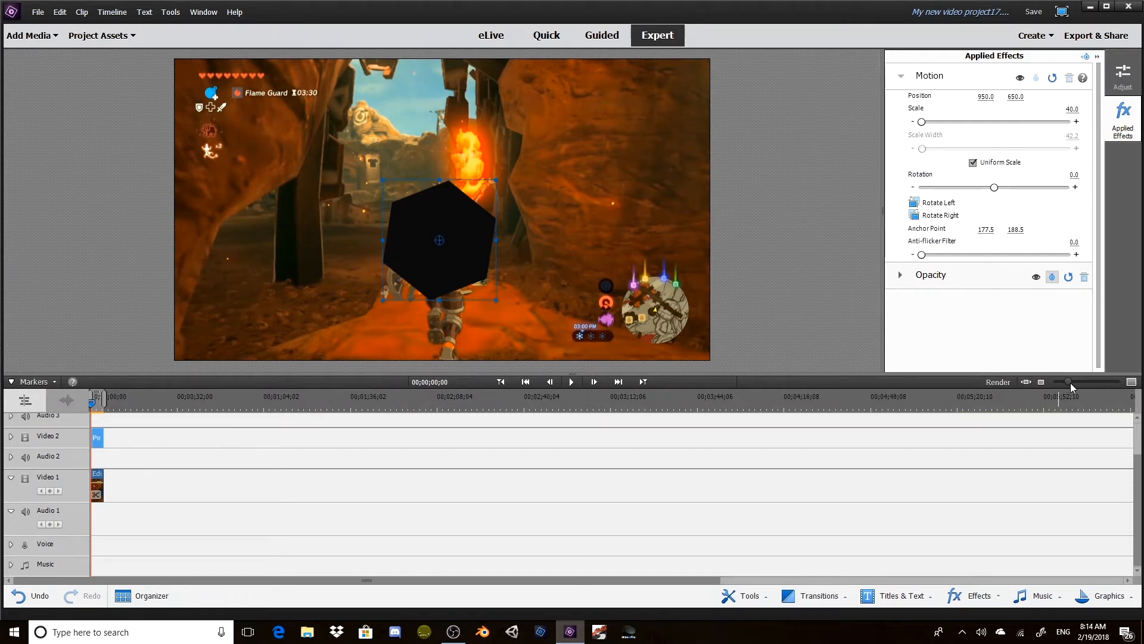
Step: Turn on Motion keyframing and start the polygon off-screen at position -250, 650
{"action": "left_click_drag", "start_coordinate": [1065, 381], "coordinate": [1102, 381]}
{"action": "type", "text": "-250"}
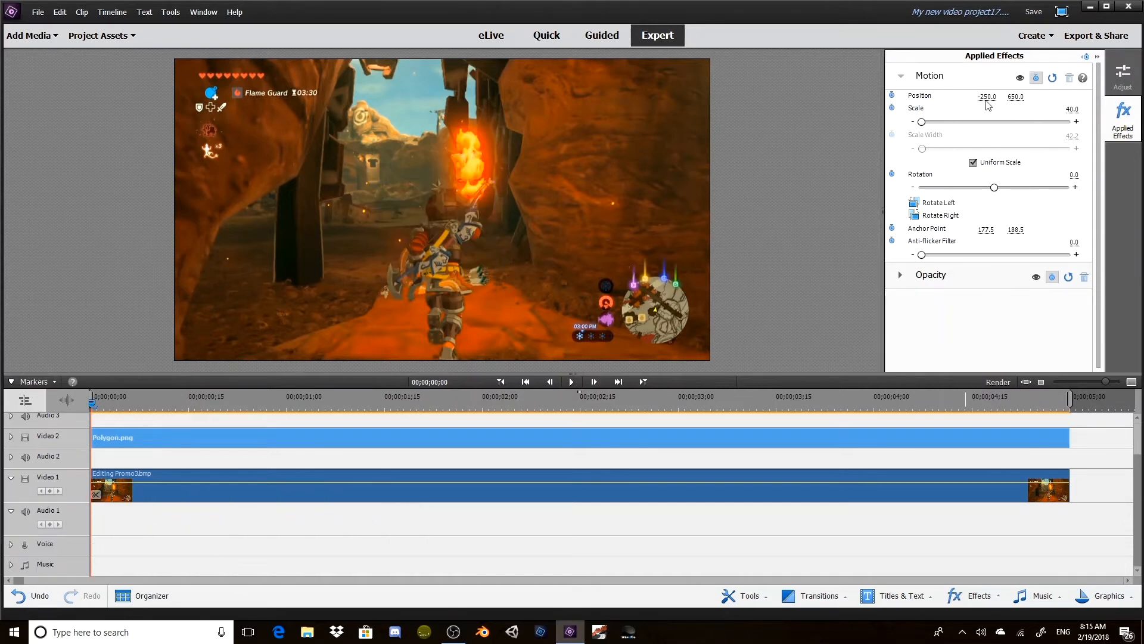
{"action": "mouse_move", "coordinate": [1021, 100]}
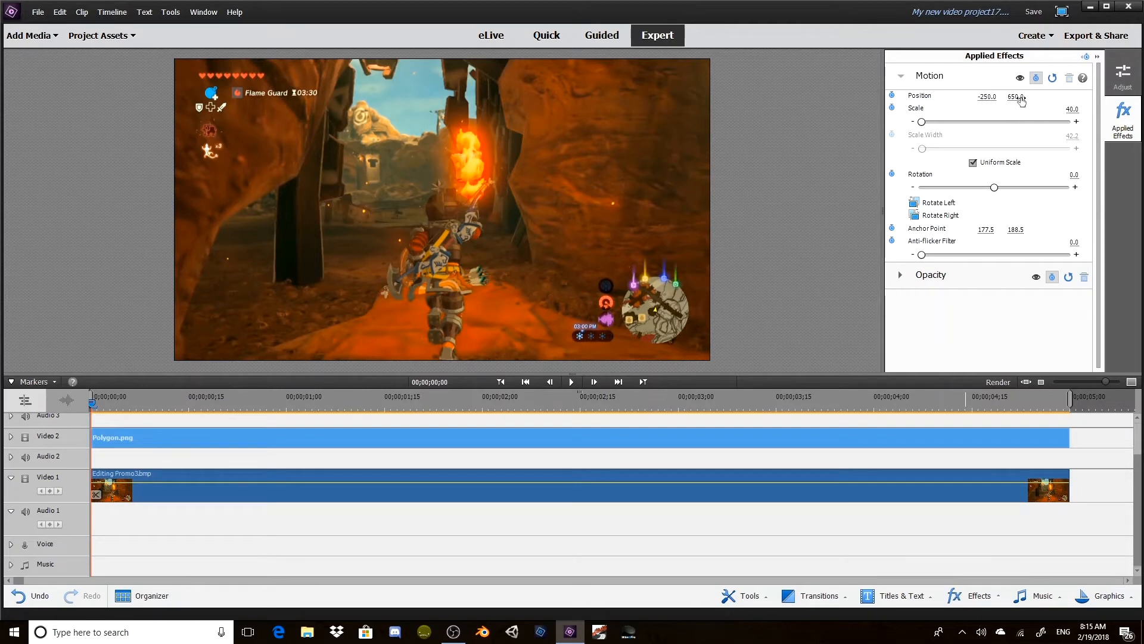
{"action": "mouse_move", "coordinate": [559, 279]}
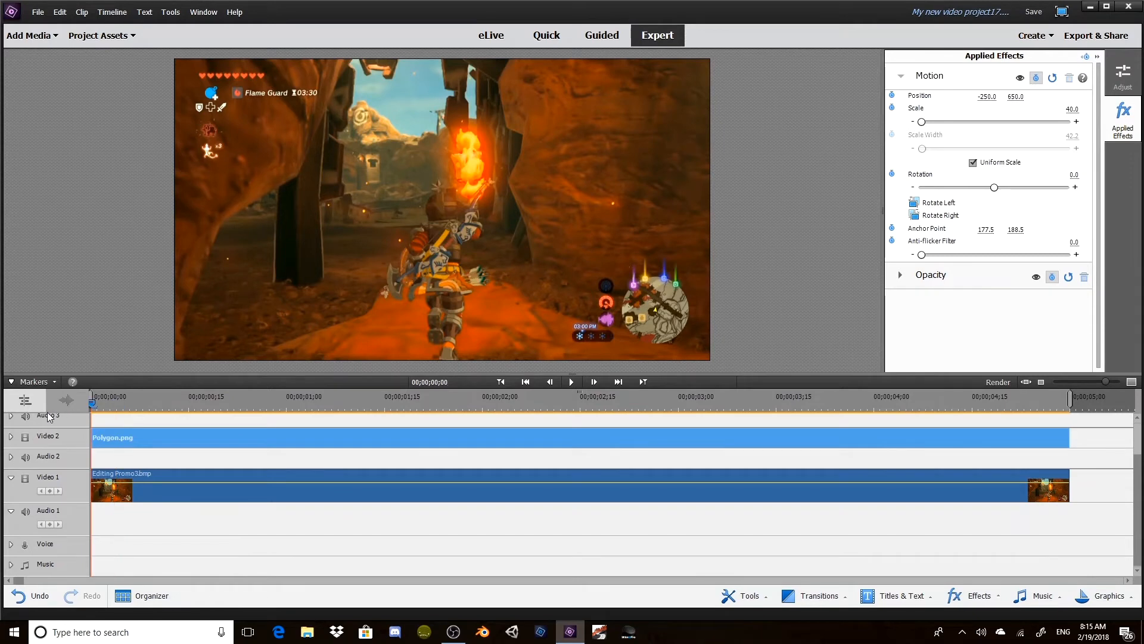
{"action": "mouse_move", "coordinate": [86, 449]}
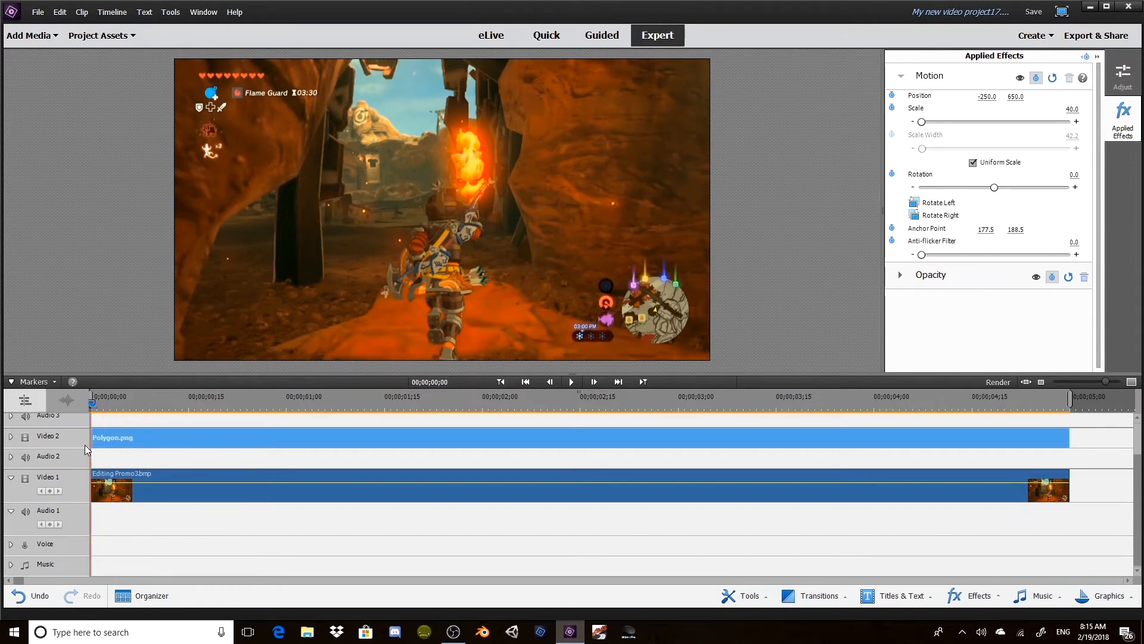
{"action": "left_click", "coordinate": [254, 397]}
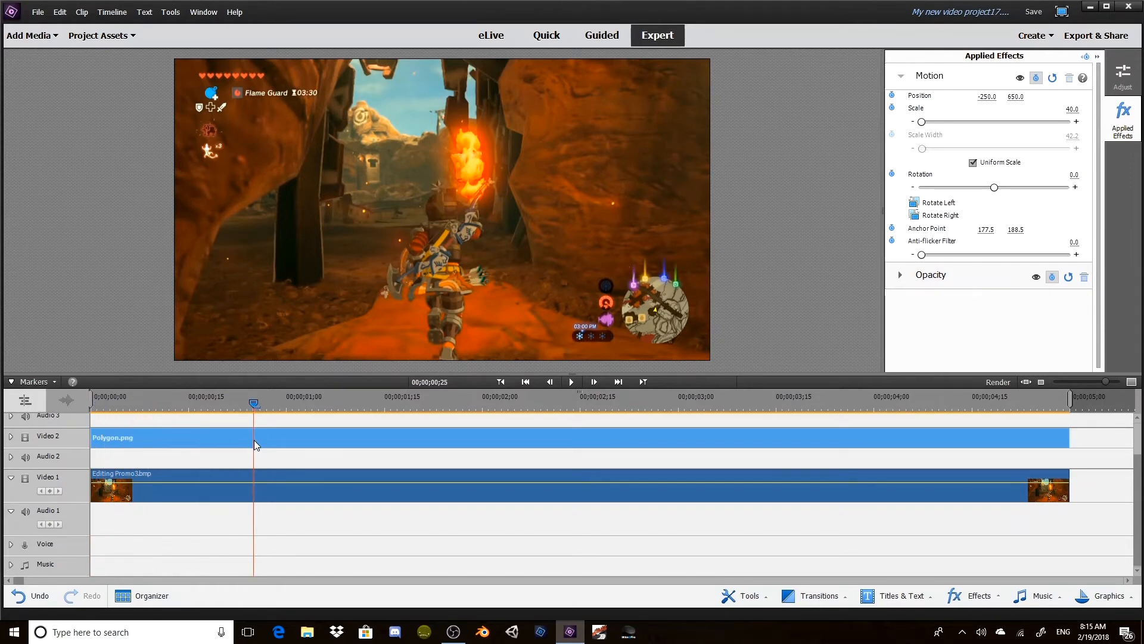
{"action": "left_click", "coordinate": [280, 403]}
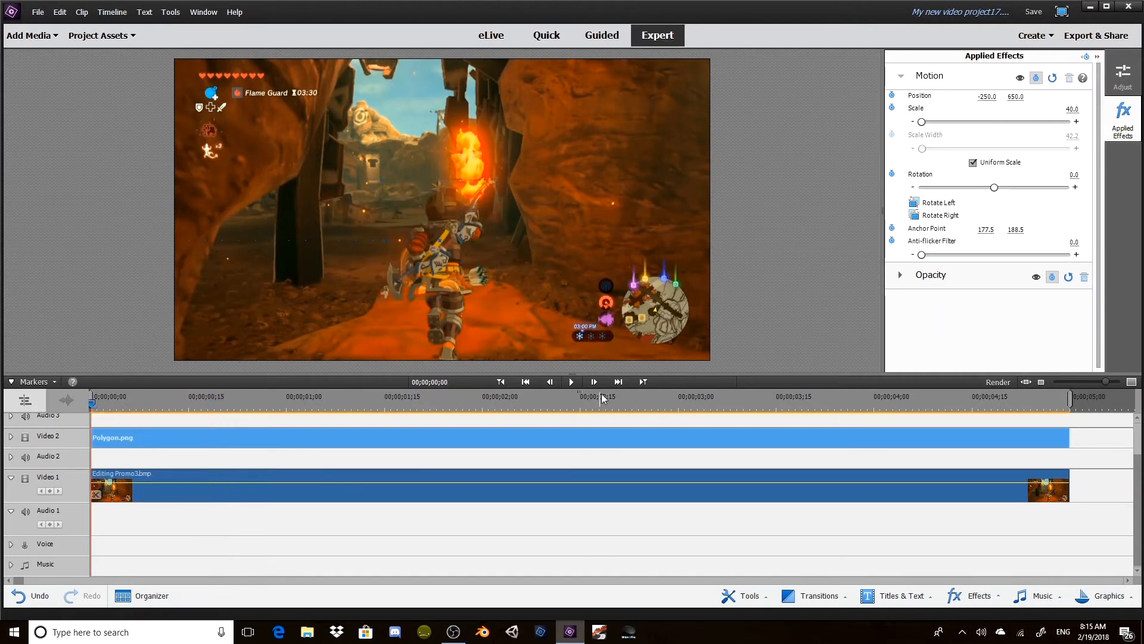
{"action": "left_click", "coordinate": [571, 382]}
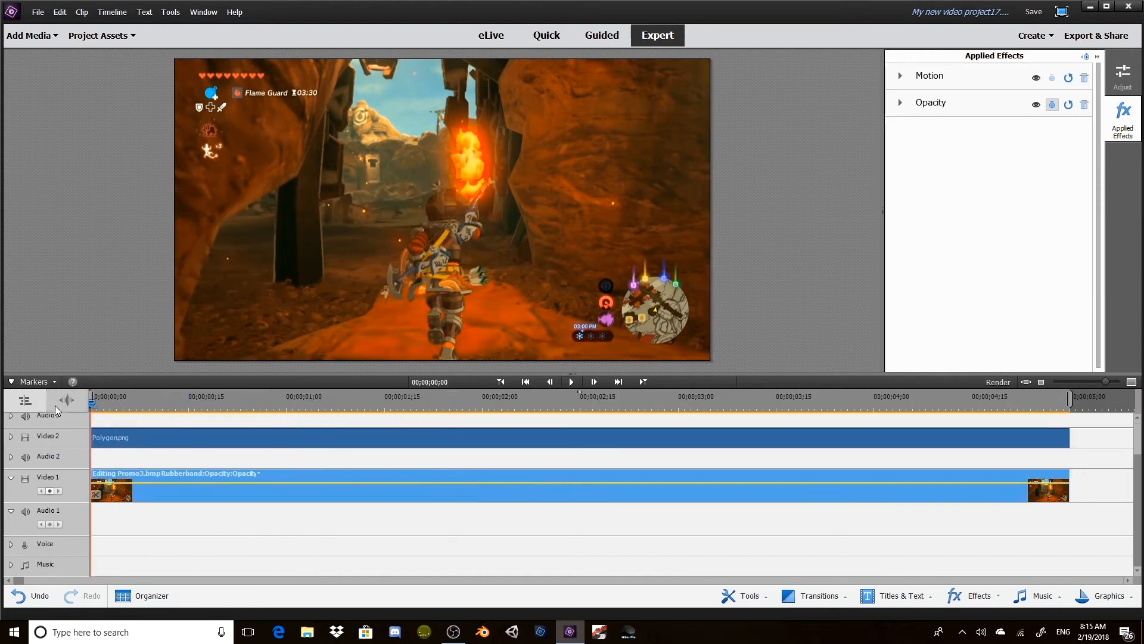
Step: Keyframe the polygon at frame 22 at position 950, 650 with rotation 180°
{"action": "left_click", "coordinate": [571, 382]}
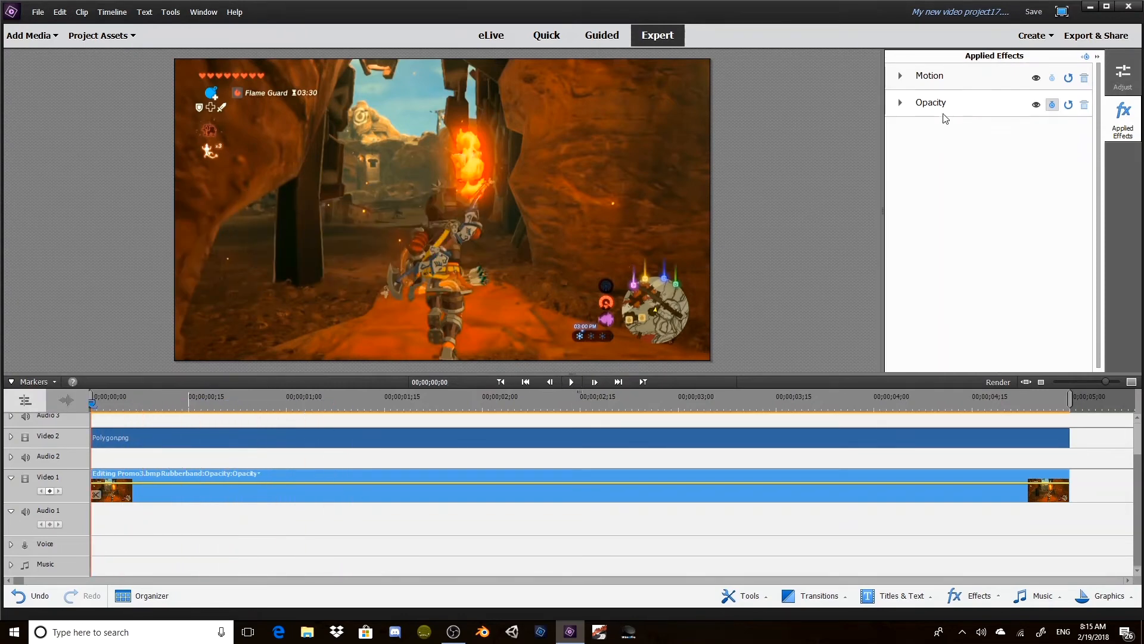
{"action": "left_click", "coordinate": [900, 76]}
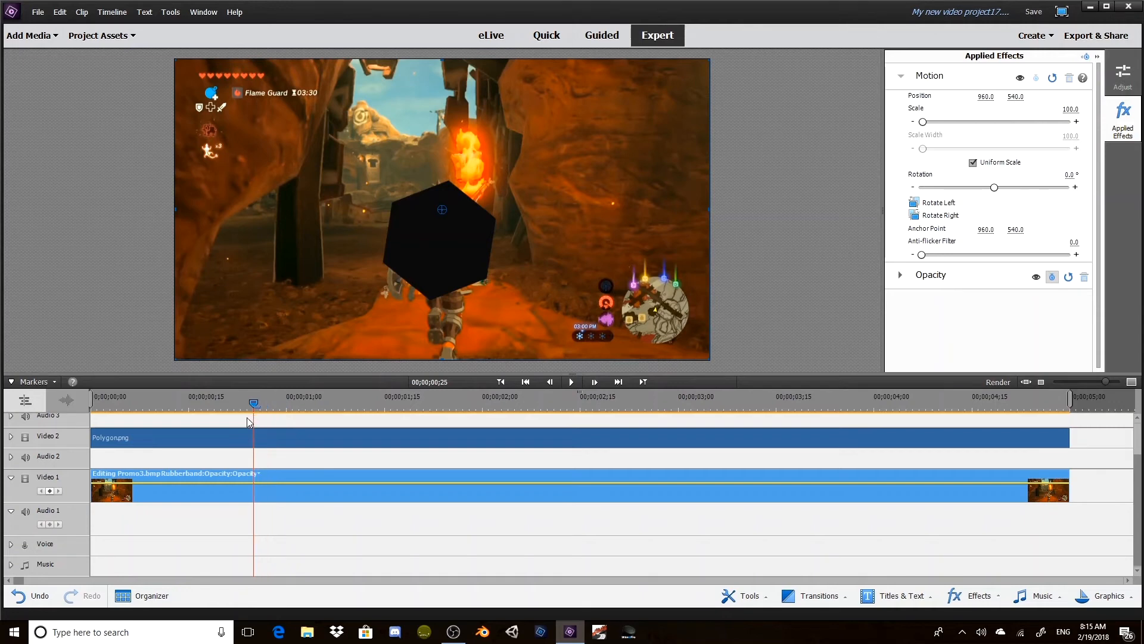
{"action": "left_click_drag", "start_coordinate": [253, 403], "coordinate": [235, 403]}
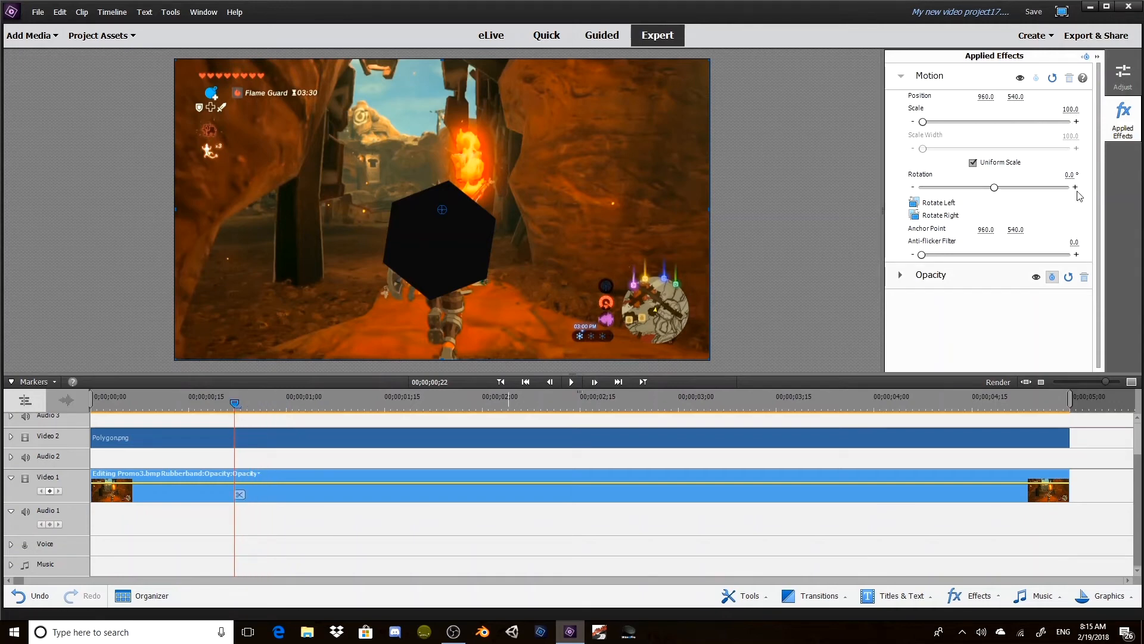
{"action": "left_click_drag", "start_coordinate": [994, 187], "coordinate": [1077, 188]}
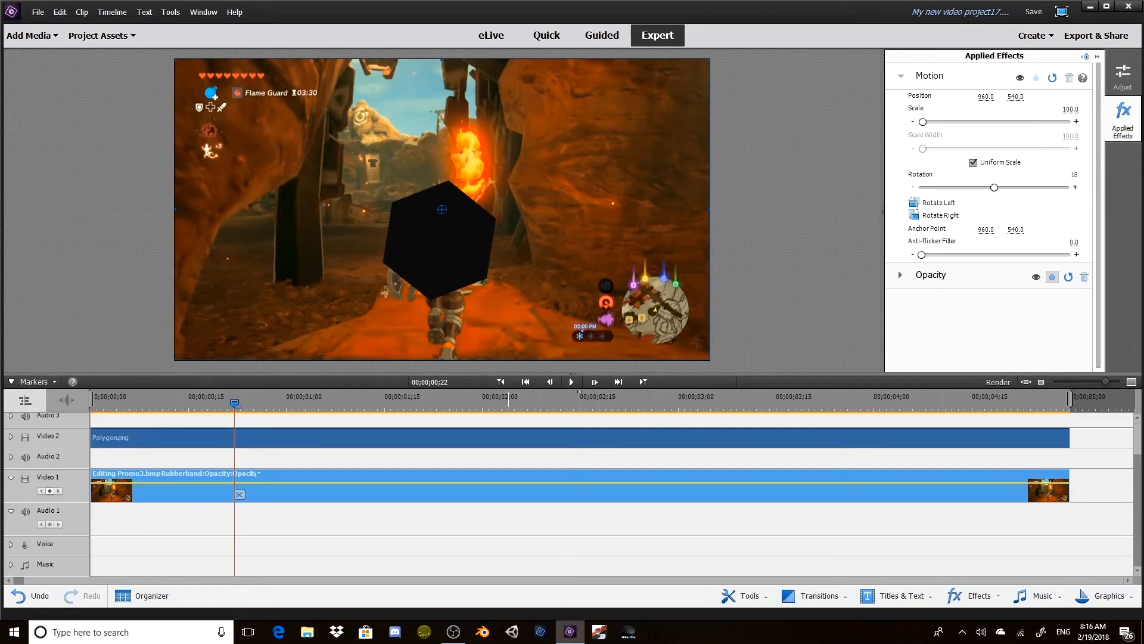
{"action": "left_click_drag", "start_coordinate": [995, 186], "coordinate": [1011, 186]}
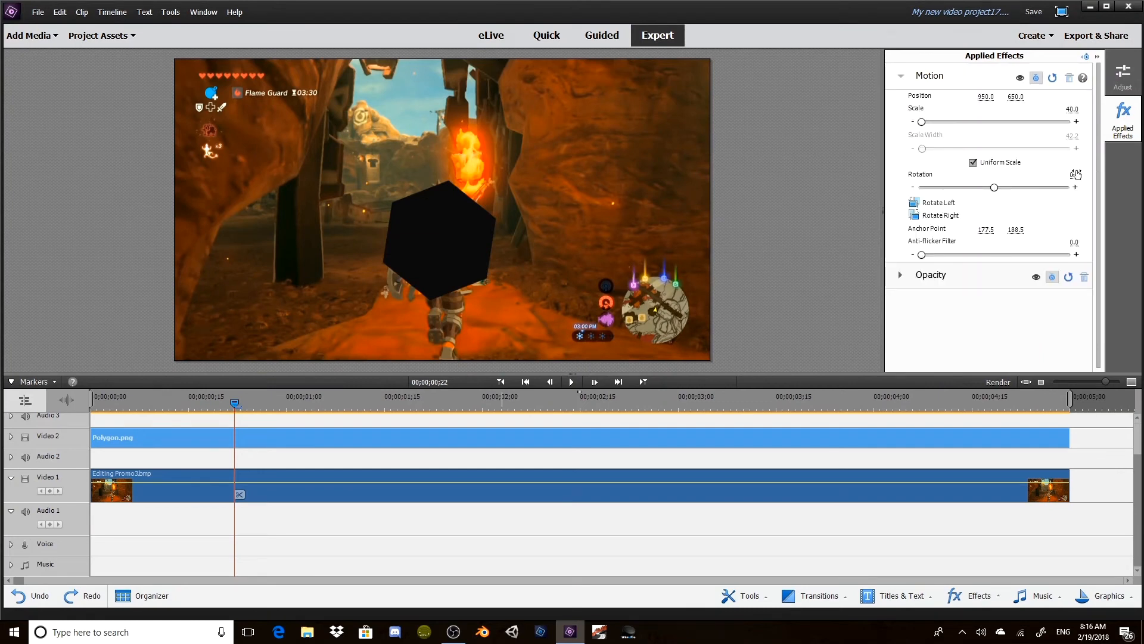
{"action": "left_click_drag", "start_coordinate": [993, 187], "coordinate": [1011, 188]}
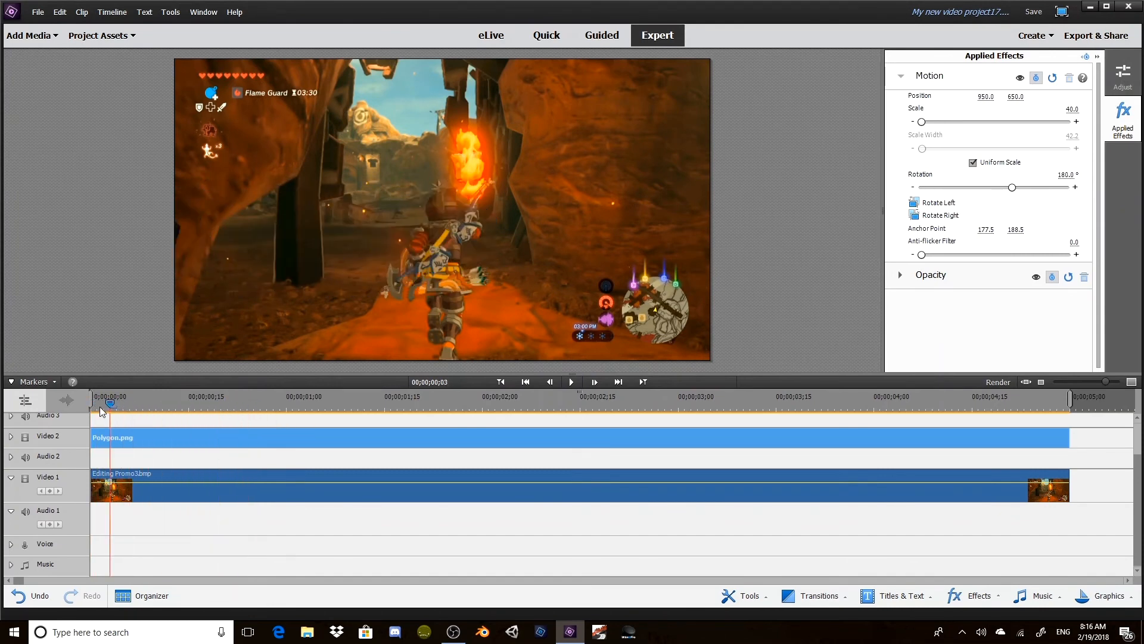
Step: Preview the polygon rolling in, then move the playhead to about frame 26
{"action": "left_click", "coordinate": [571, 381]}
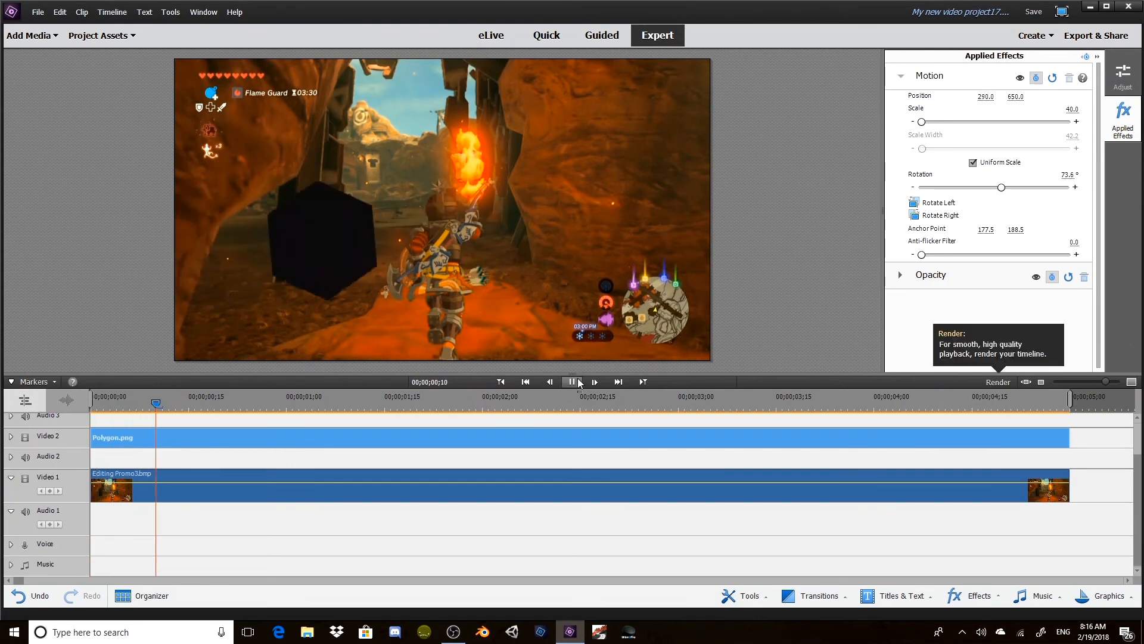
{"action": "left_click", "coordinate": [572, 382]}
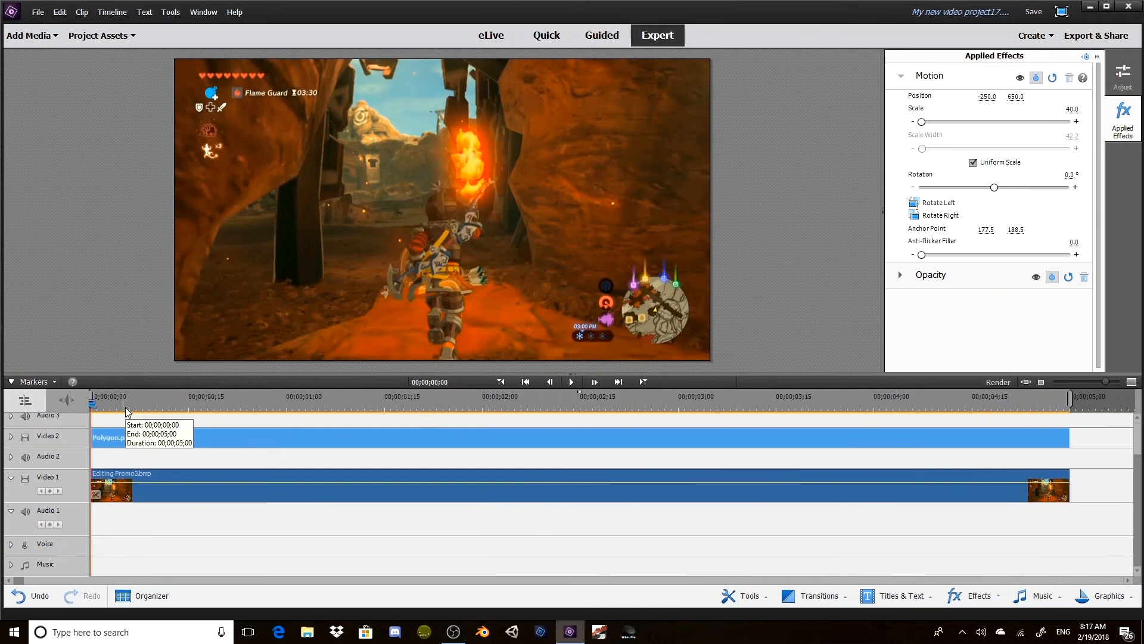
{"action": "mouse_move", "coordinate": [345, 389]}
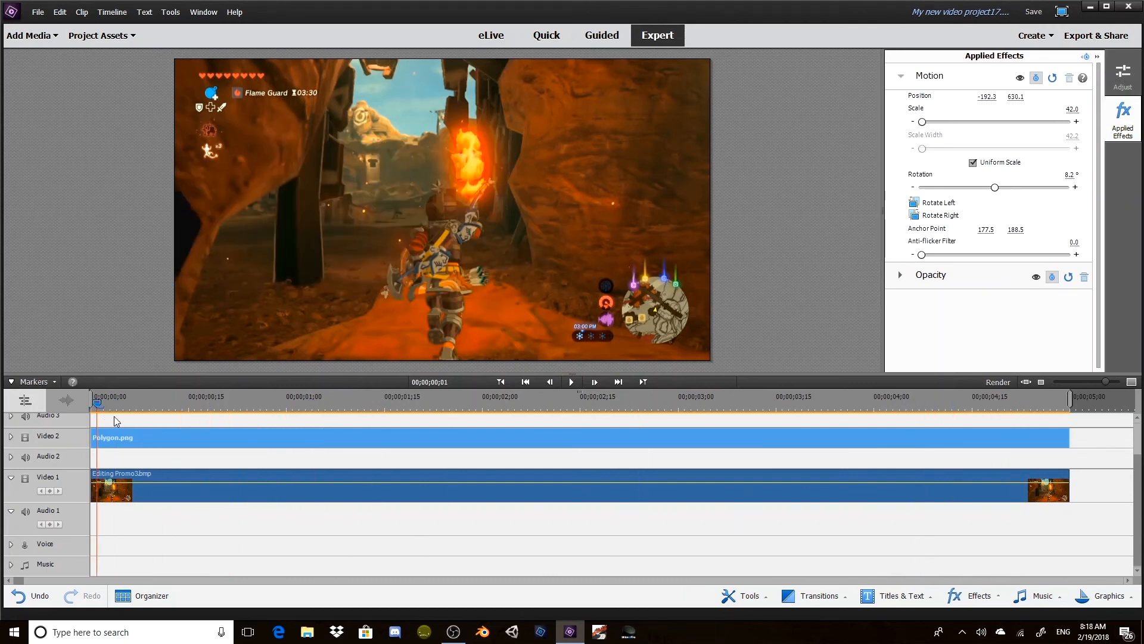
{"action": "left_click", "coordinate": [261, 402]}
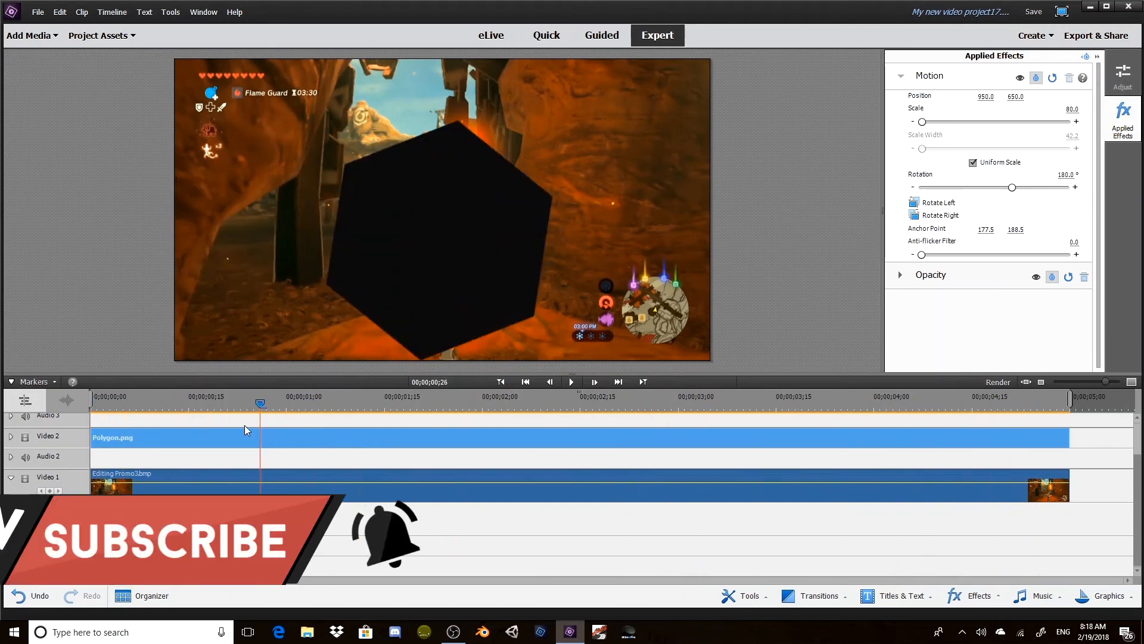